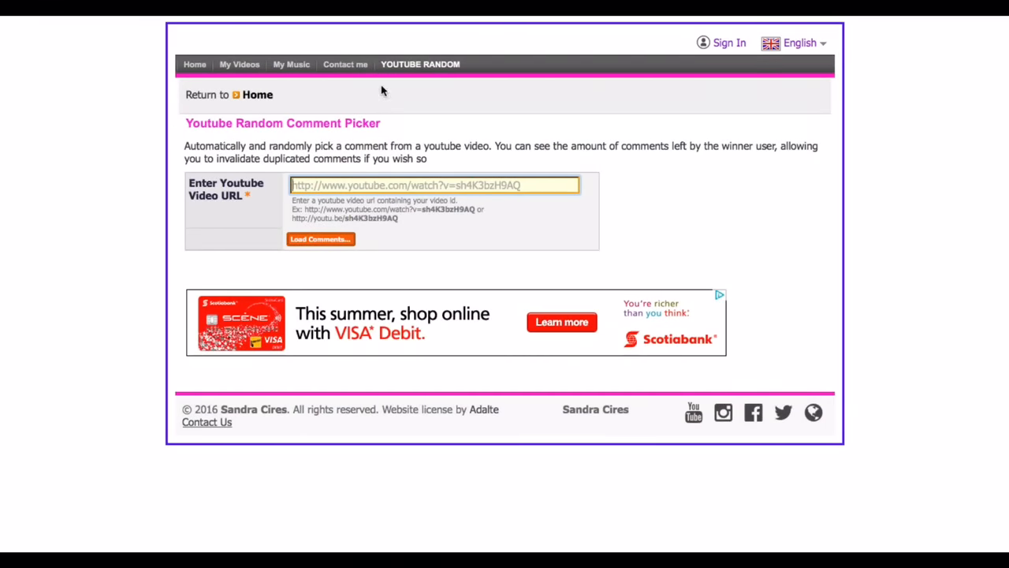
mouse_move(243, 154)
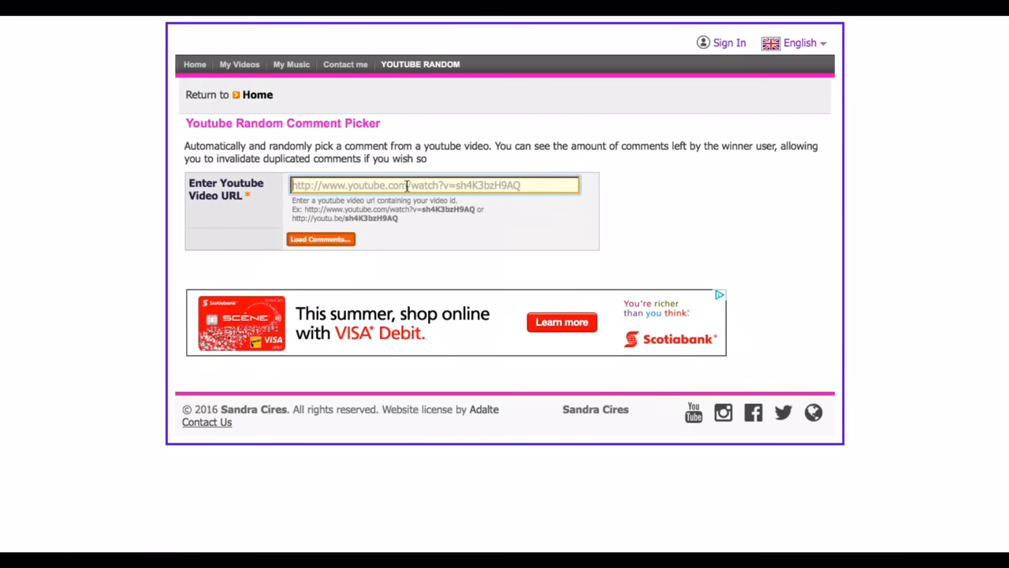
type("https://www.youtube.com/watch?v=v8-KZ-BC8F4")
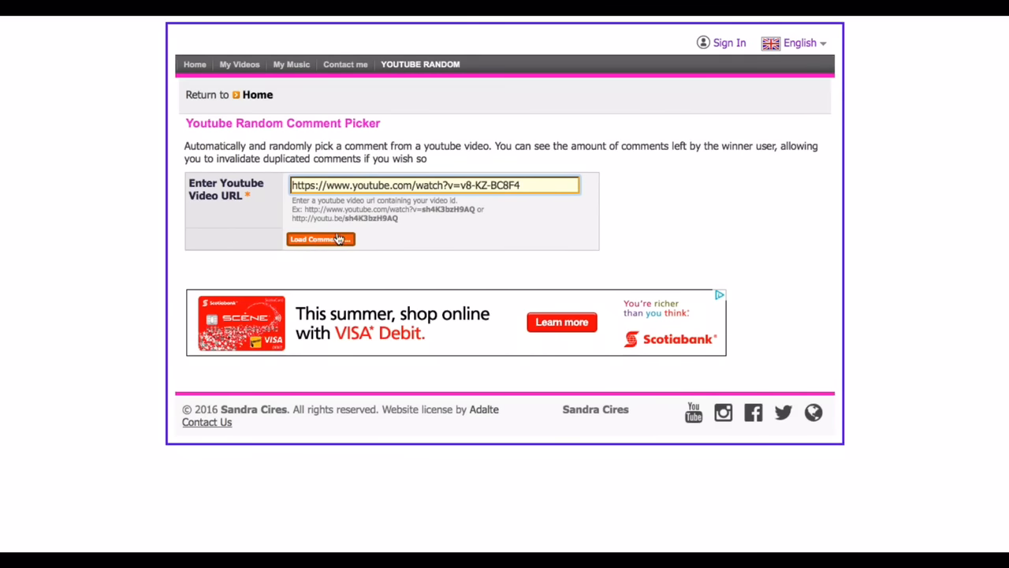
left_click(320, 239)
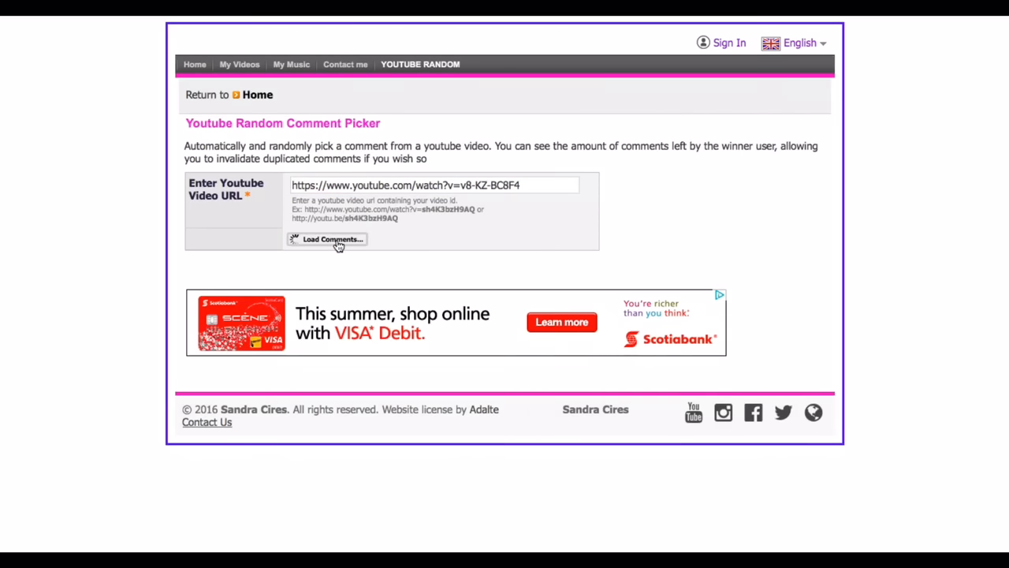
Let the 512 comment threads from 486 unique users finish loading
left_click(326, 239)
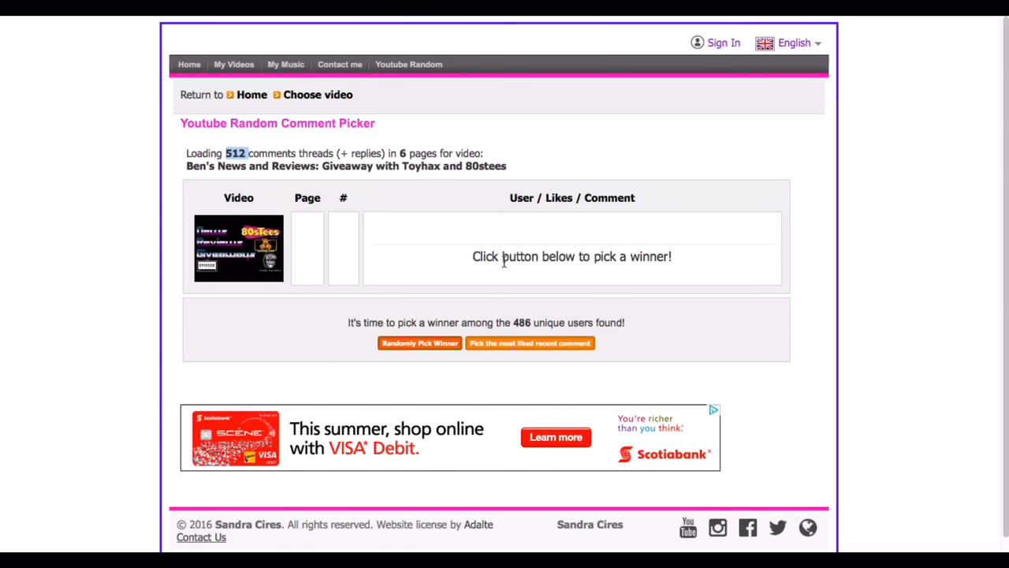
mouse_move(436, 342)
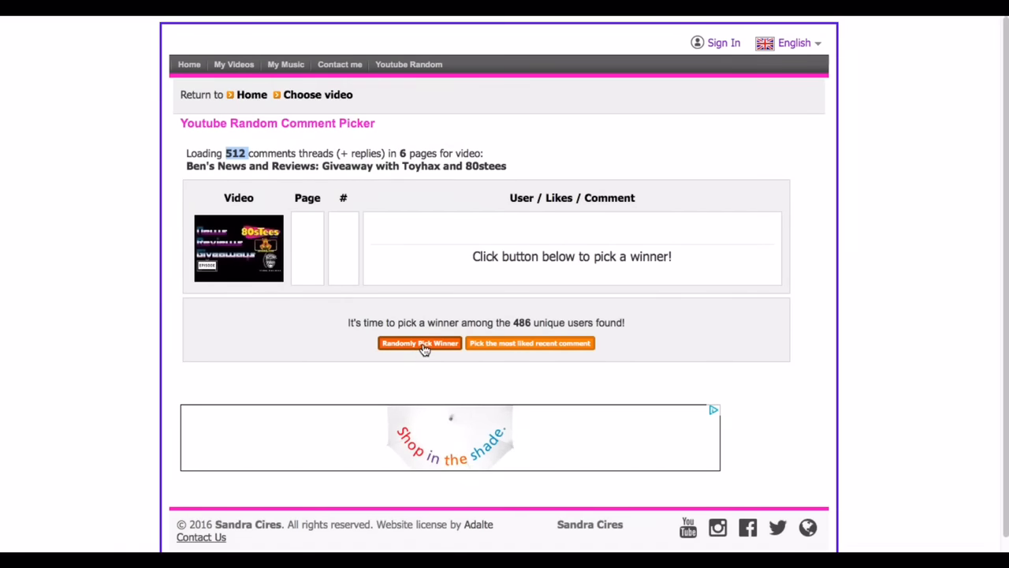
Draw a random winner, landing on comment #199 from page 2
left_click(420, 344)
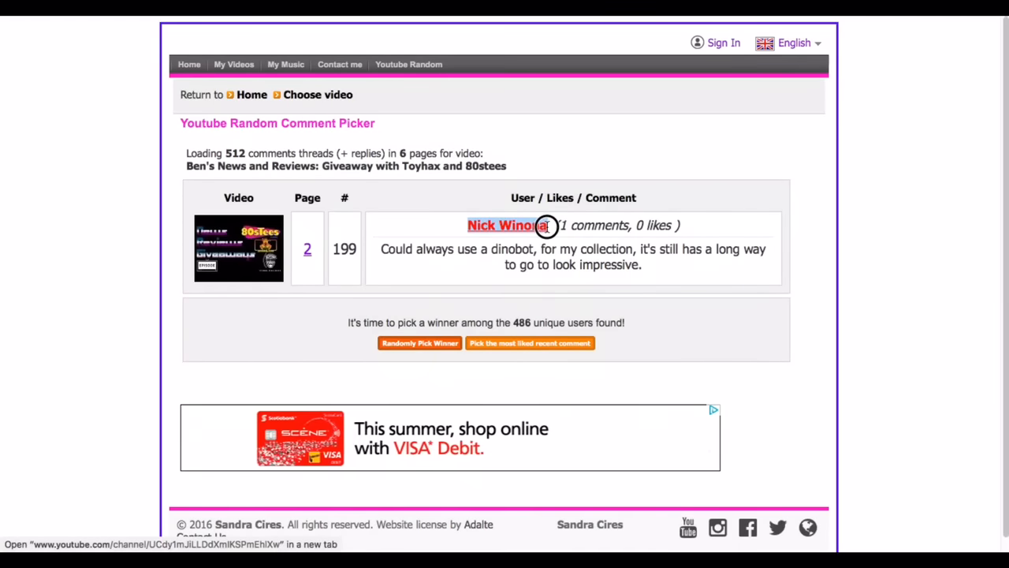
mouse_move(461, 281)
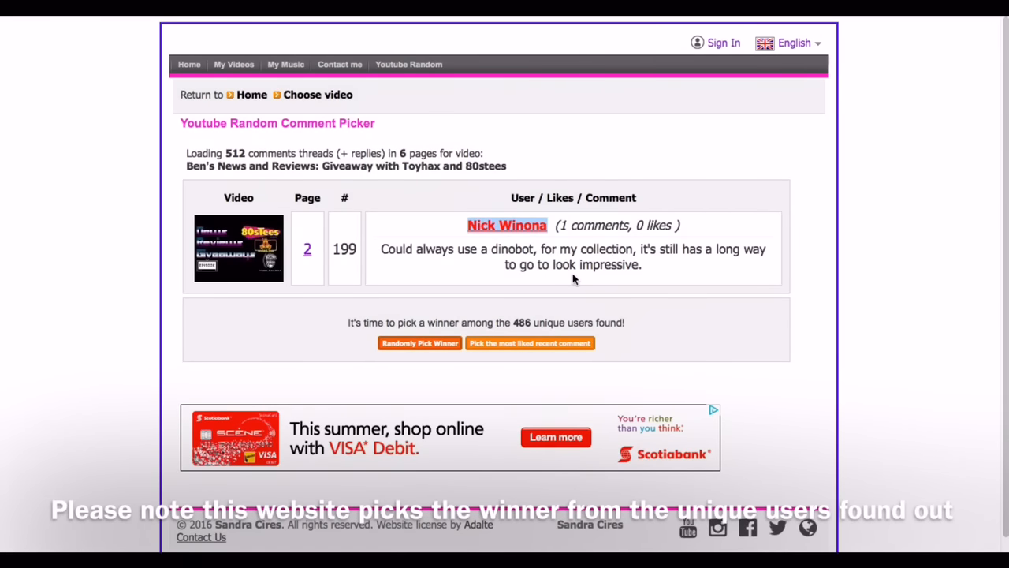
mouse_move(441, 254)
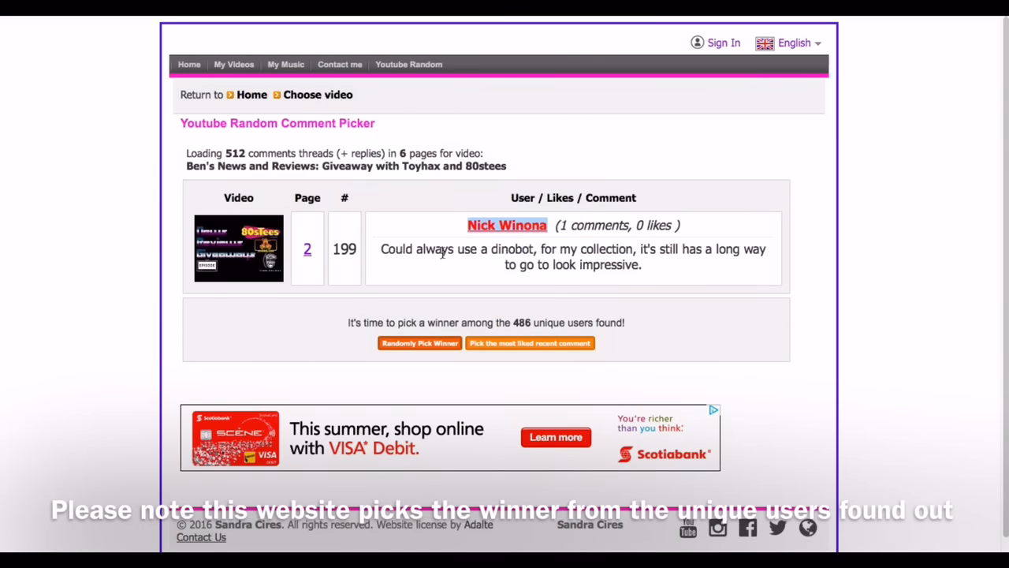
mouse_move(410, 242)
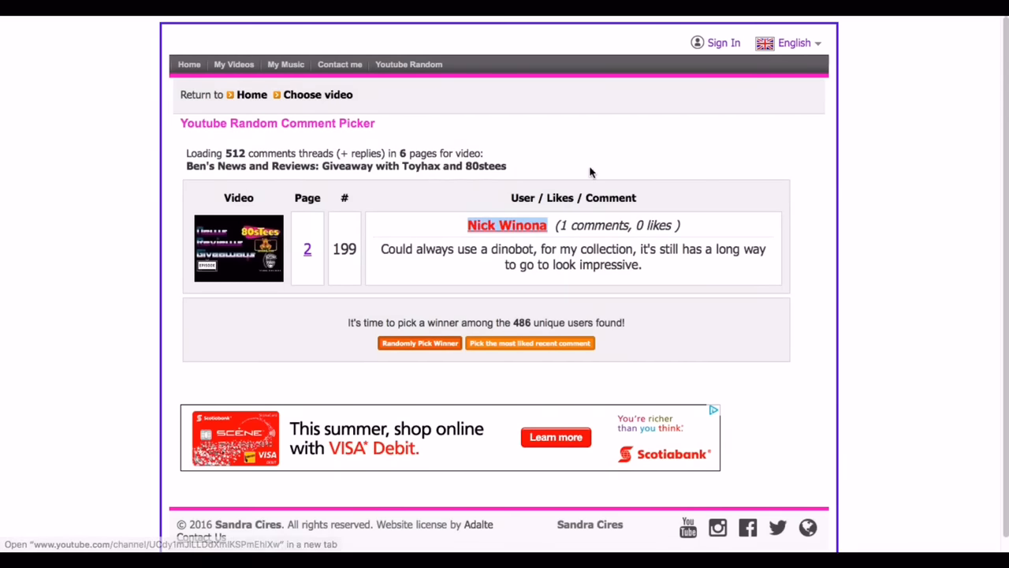
mouse_move(628, 282)
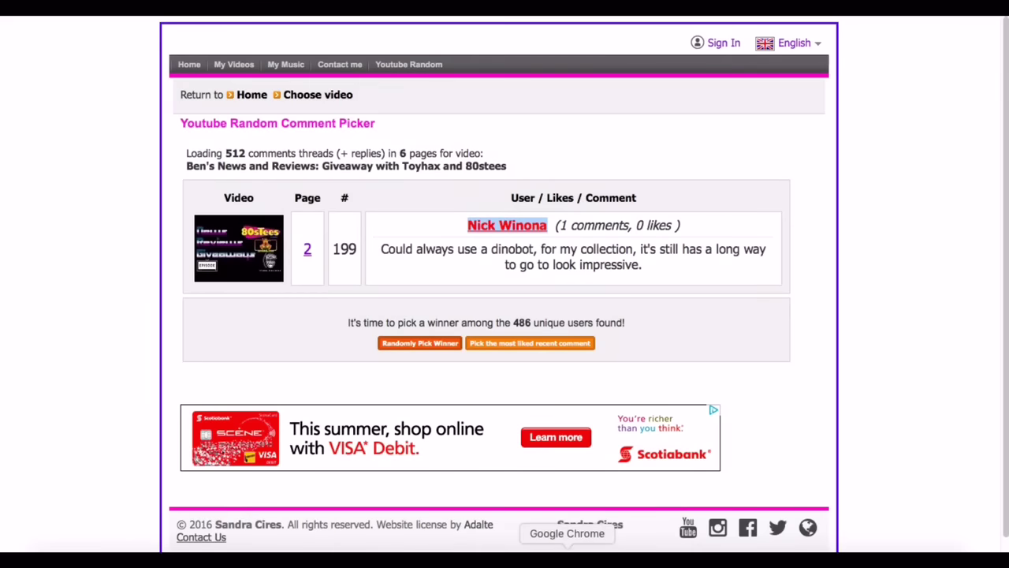
mouse_move(98, 99)
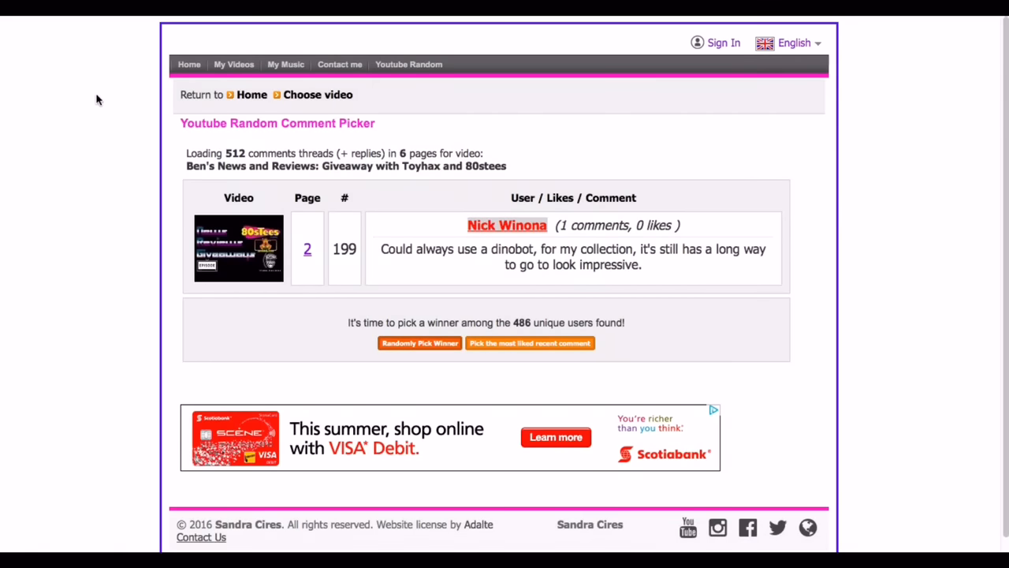
mouse_move(164, 437)
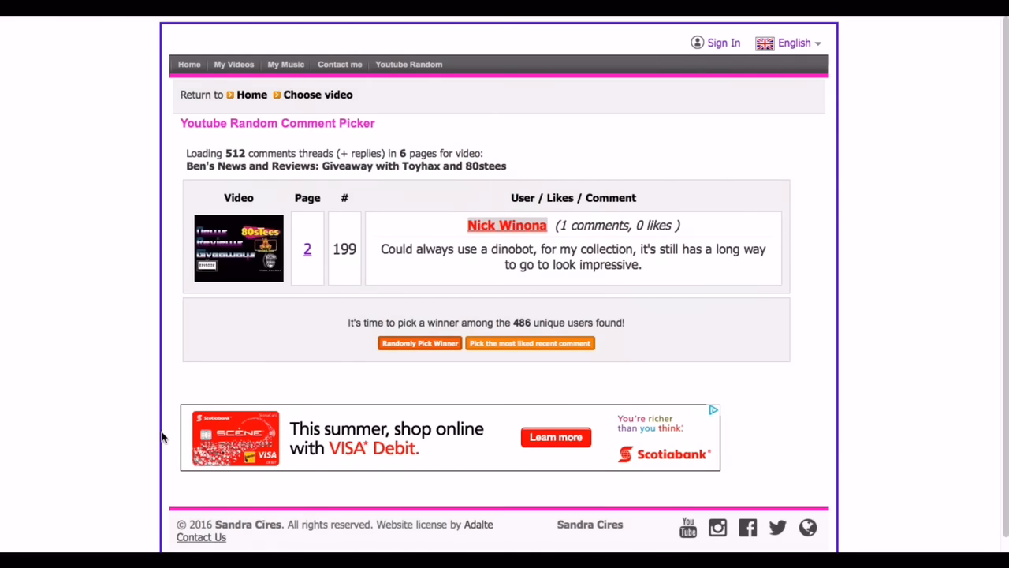